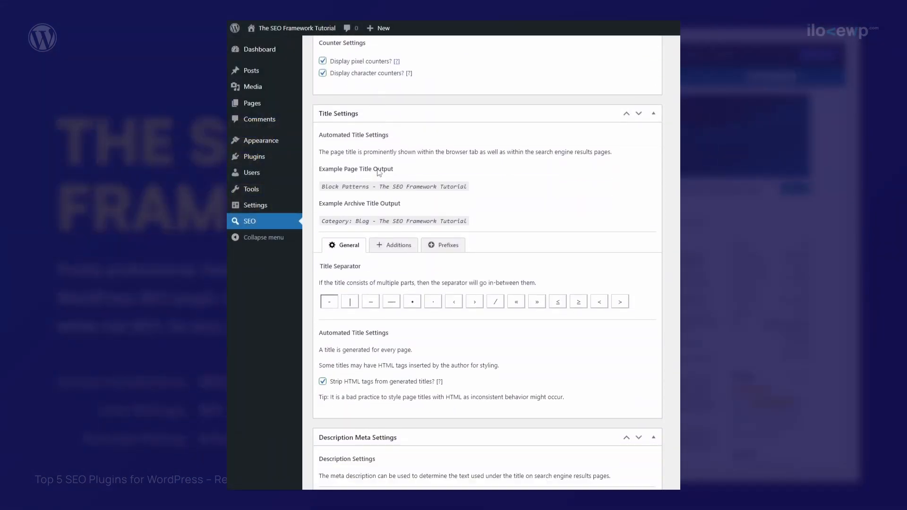
- Reveal the extra site title options in All in One SEO
{"action": "scroll", "scroll_direction": "down", "scroll_amount": 3}
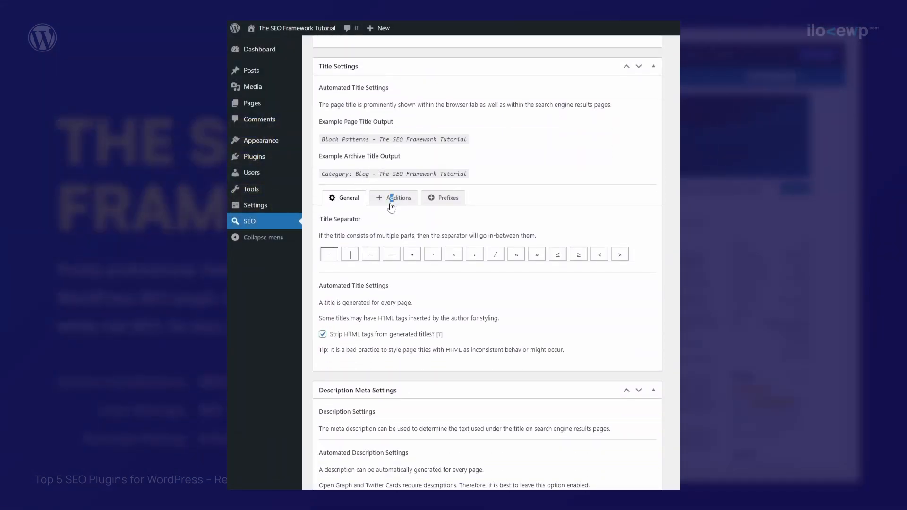
{"action": "left_click", "coordinate": [397, 198]}
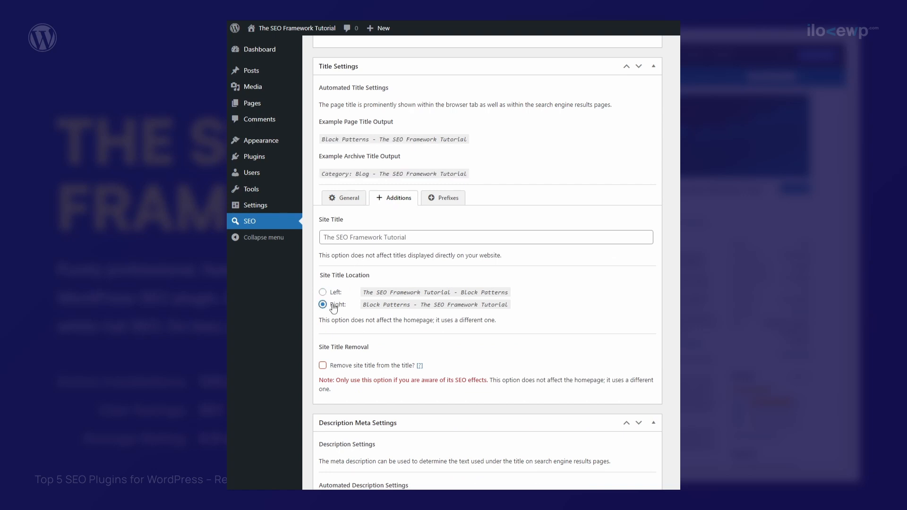
{"action": "left_click", "coordinate": [447, 197]}
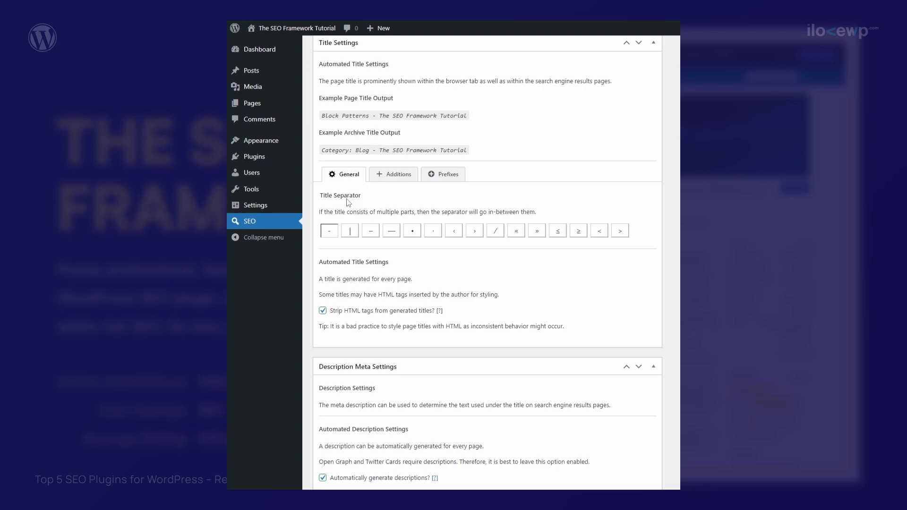
{"action": "scroll", "scroll_direction": "down", "scroll_amount": 3}
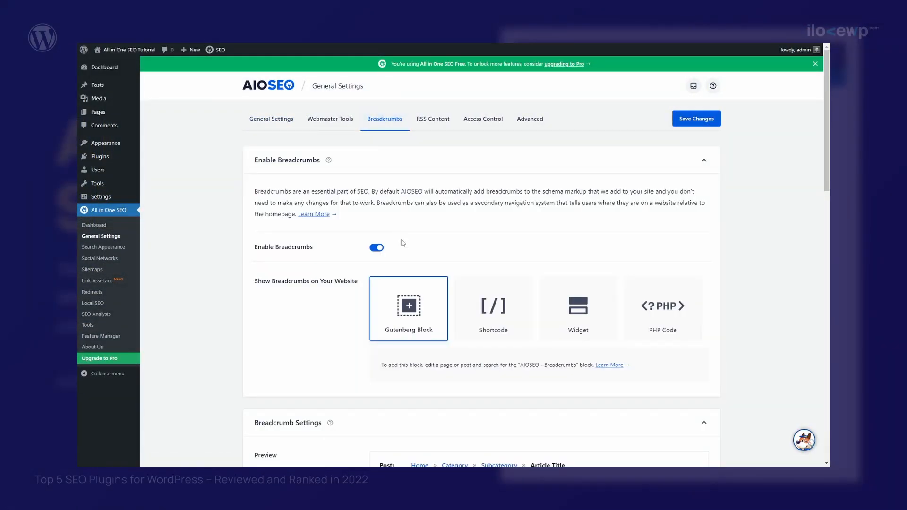
- Show the PHP Code breadcrumb snippet and scroll through Breadcrumb Settings
{"action": "left_click", "coordinate": [577, 308]}
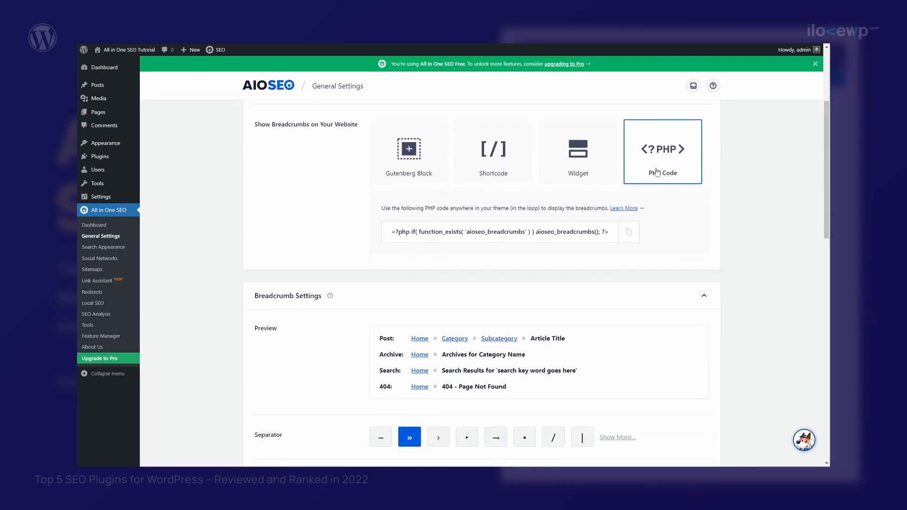
{"action": "scroll", "scroll_direction": "down", "scroll_amount": 3}
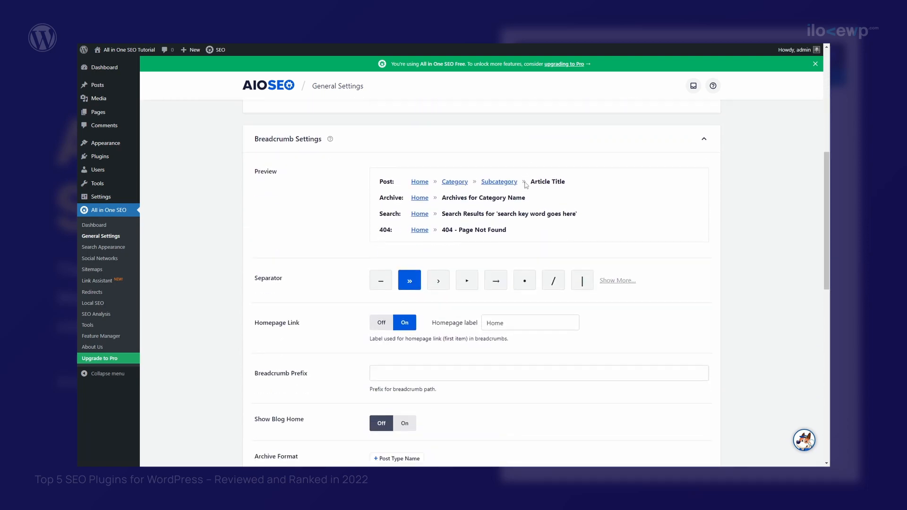
{"action": "scroll", "scroll_direction": "down", "scroll_amount": 3}
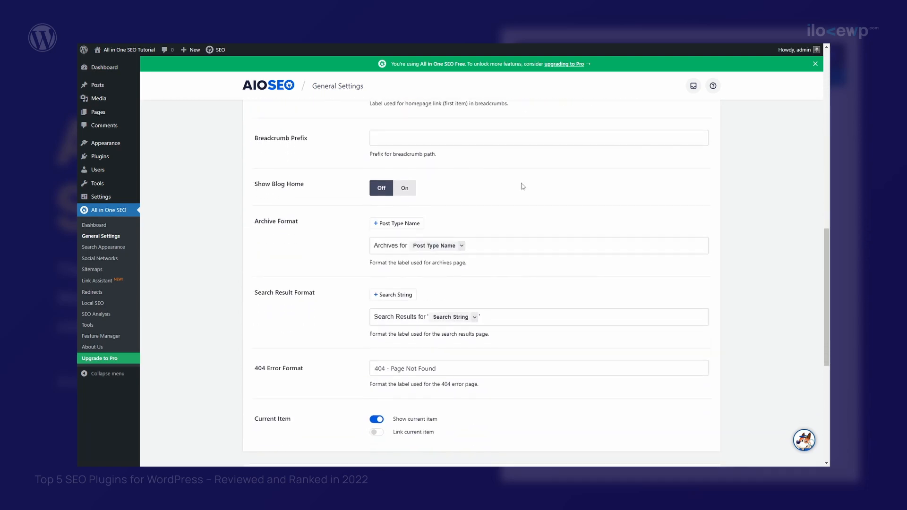
{"action": "scroll", "scroll_direction": "down", "scroll_amount": 3}
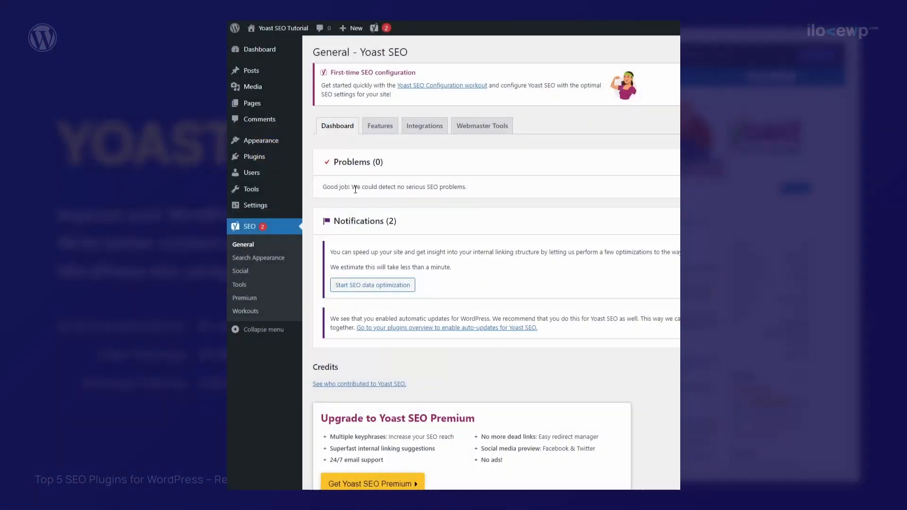
- Browse Yoast SEO's Features list and its Integrations tab
{"action": "left_click", "coordinate": [379, 126]}
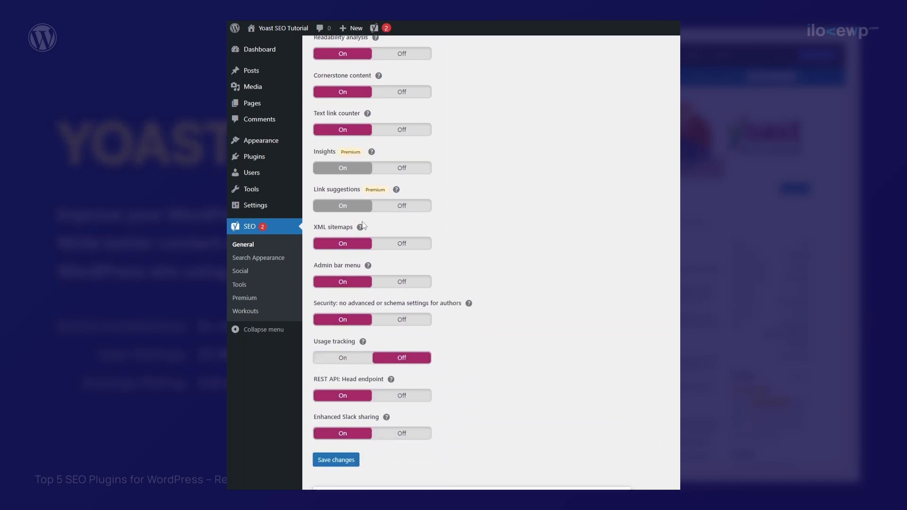
{"action": "scroll", "scroll_direction": "down", "scroll_amount": 3}
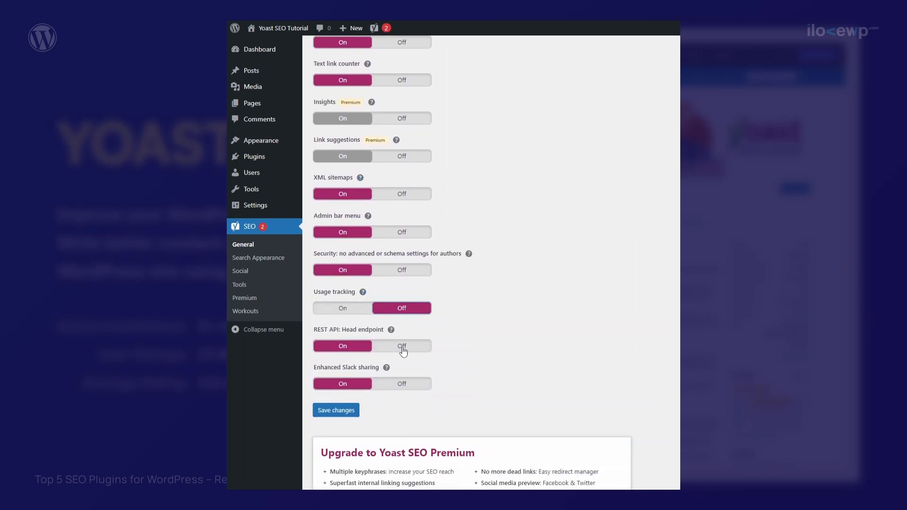
{"action": "left_click", "coordinate": [424, 72]}
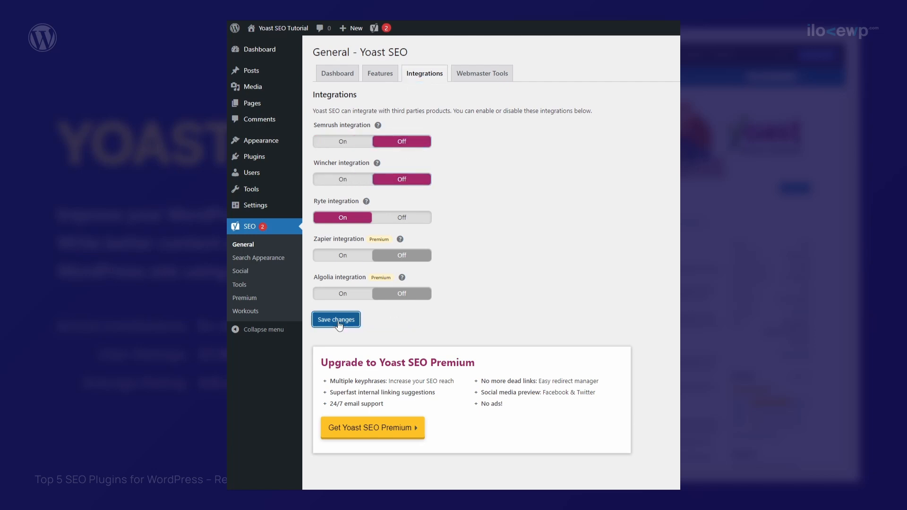
- Save the integration settings and display the webmaster verification explanation
{"action": "left_click", "coordinate": [481, 73]}
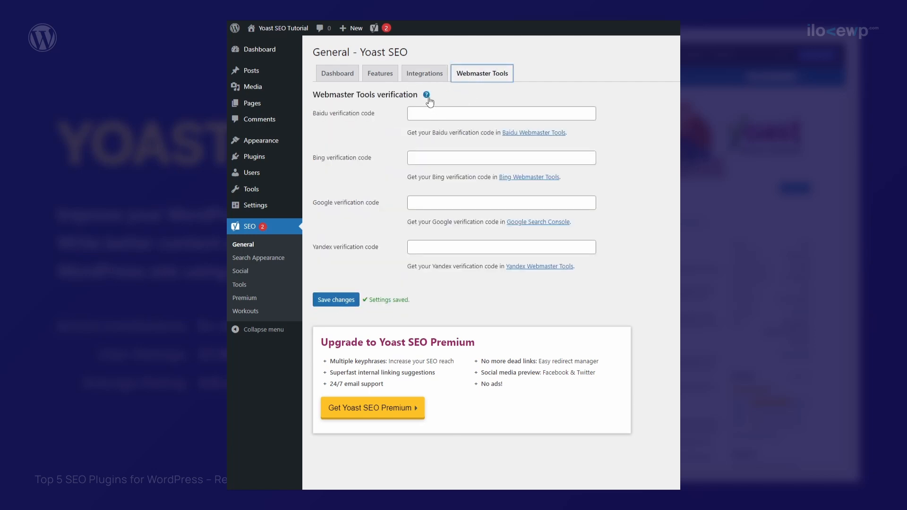
{"action": "left_click", "coordinate": [426, 95]}
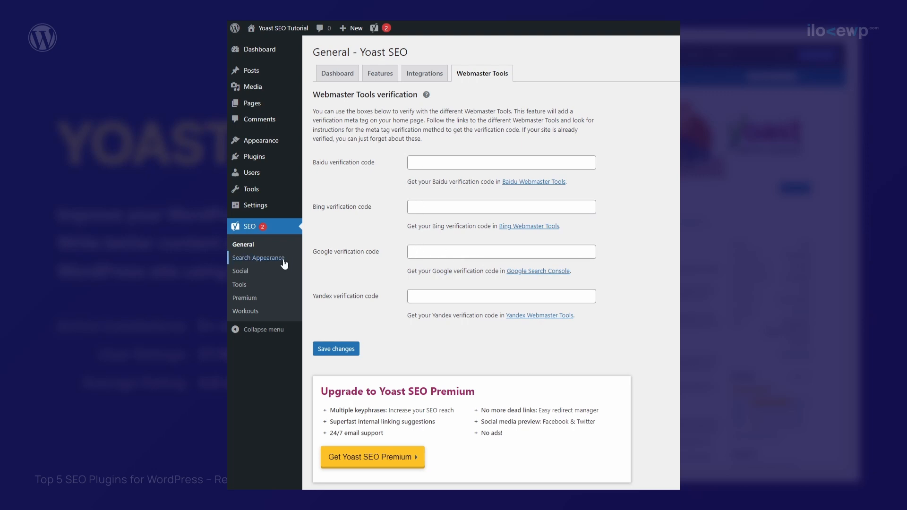
{"action": "left_click", "coordinate": [258, 258]}
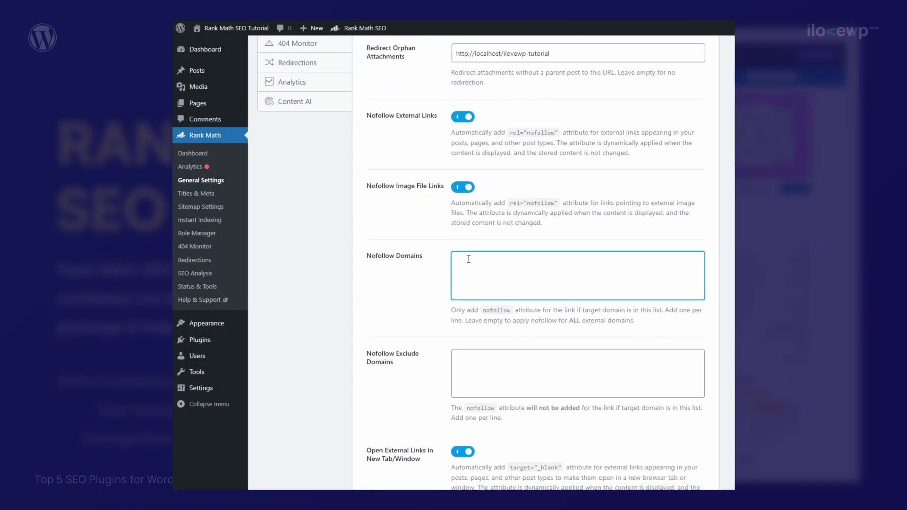
- Save Rank Math's link settings
{"action": "scroll", "scroll_direction": "down", "scroll_amount": 3}
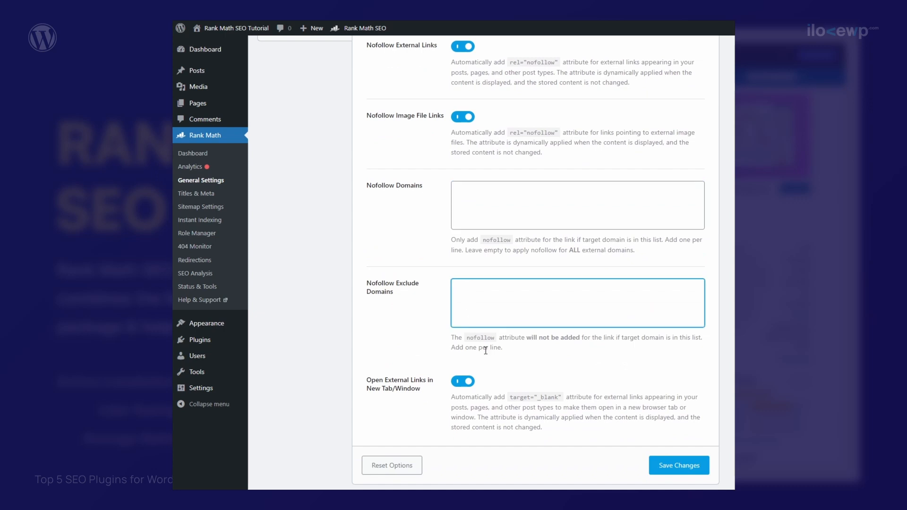
{"action": "left_click", "coordinate": [678, 465]}
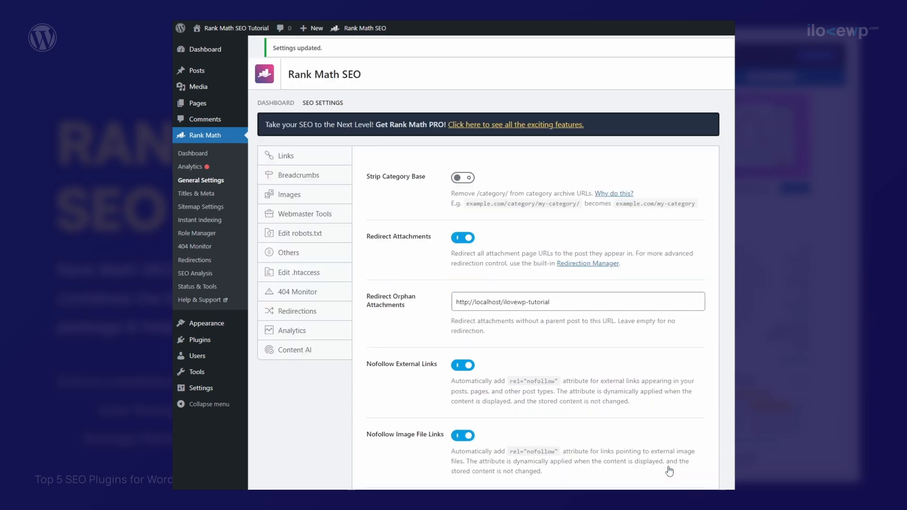
{"action": "left_click", "coordinate": [299, 175]}
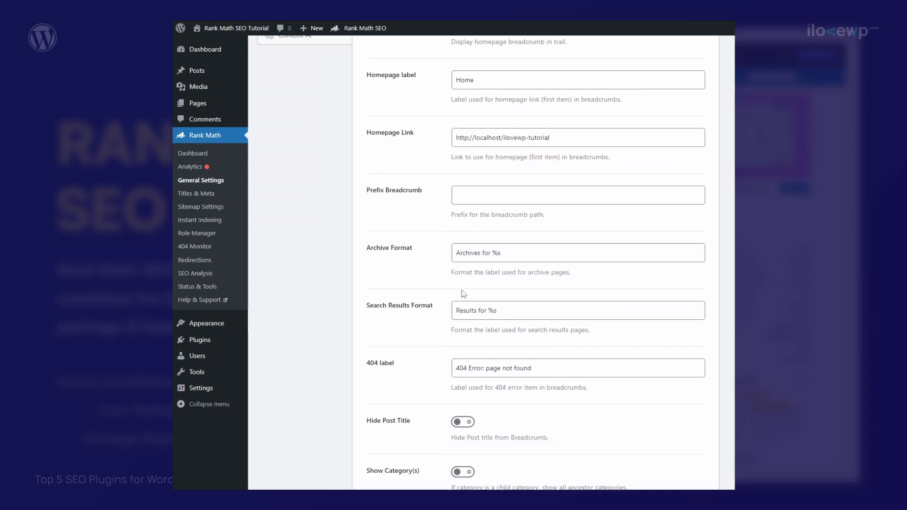
- Save Rank Math's breadcrumb settings so the update confirmation appears
{"action": "scroll", "scroll_direction": "down", "scroll_amount": 3}
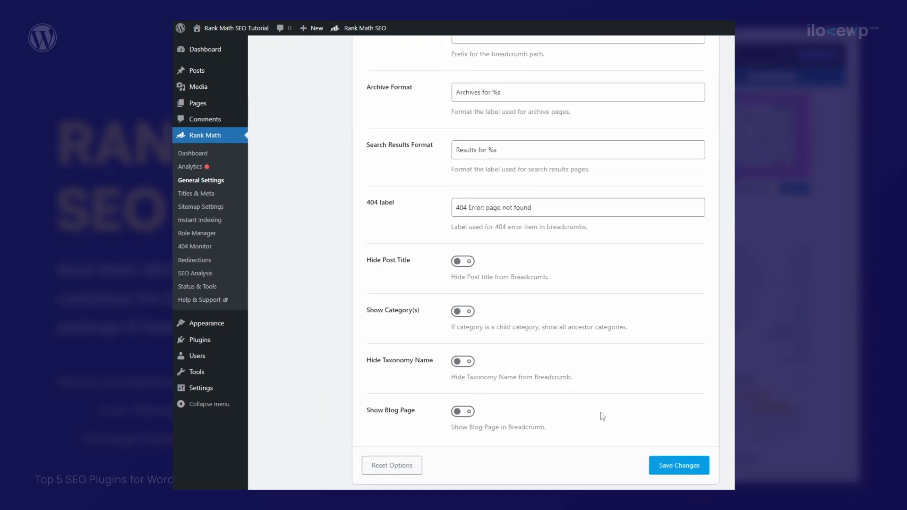
{"action": "left_click", "coordinate": [678, 464]}
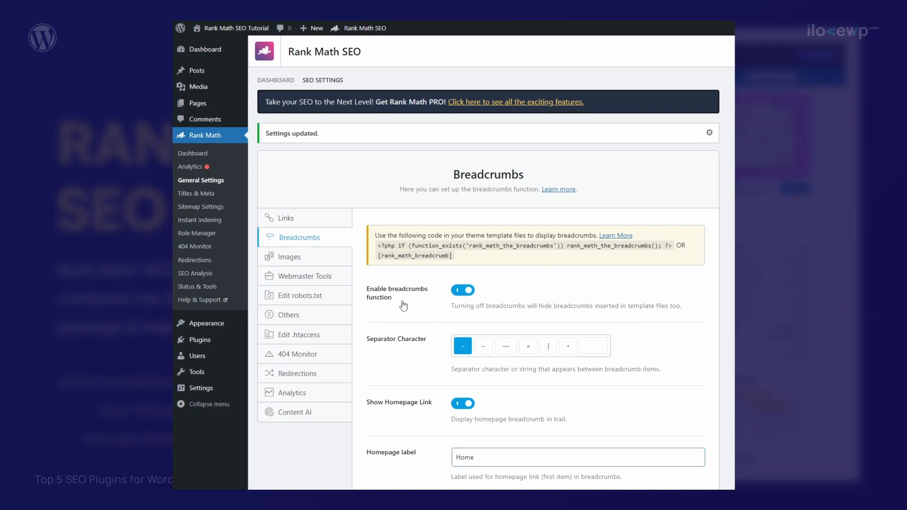
{"action": "left_click", "coordinate": [306, 276]}
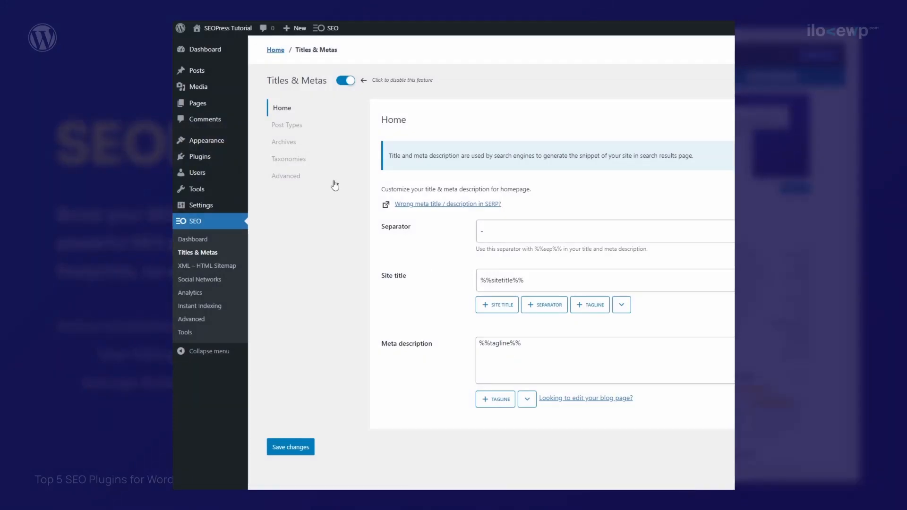
- Review SEOPress post type title templates, then the author, date and search archive templates
{"action": "left_click", "coordinate": [287, 124]}
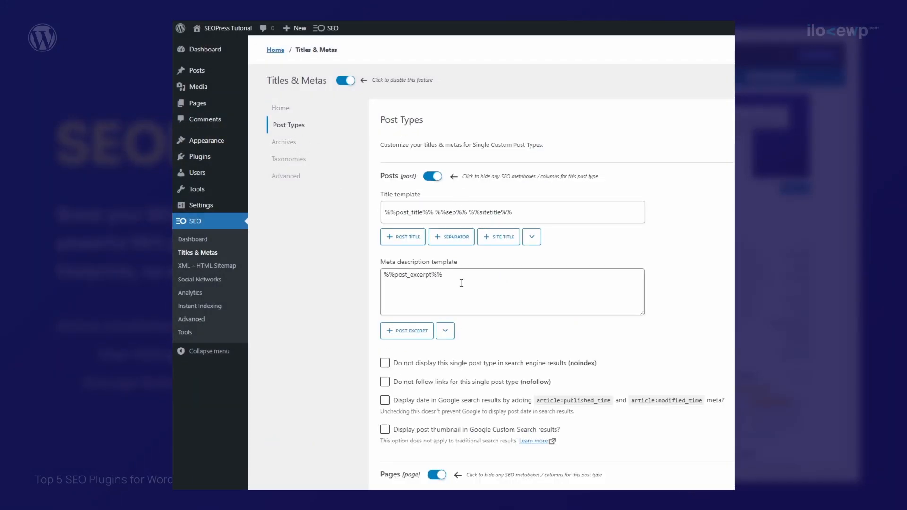
{"action": "scroll", "scroll_direction": "down", "scroll_amount": 3}
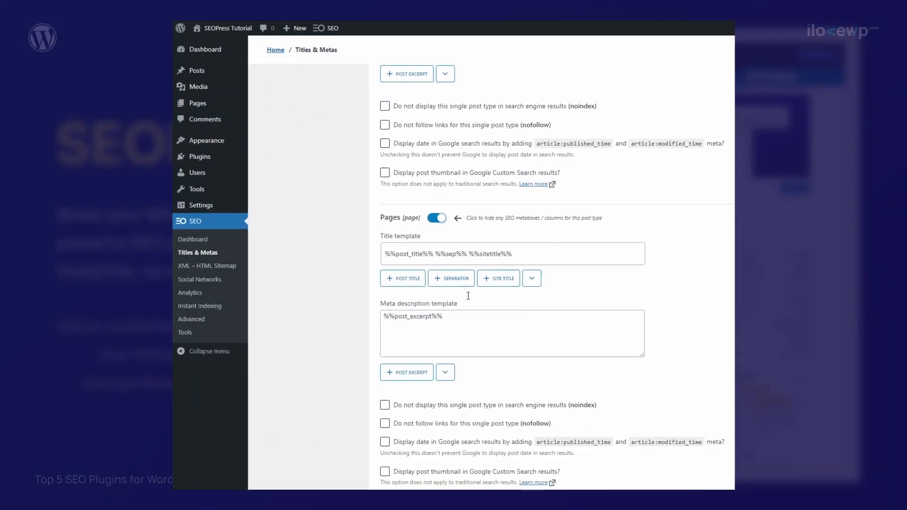
{"action": "left_click", "coordinate": [286, 142]}
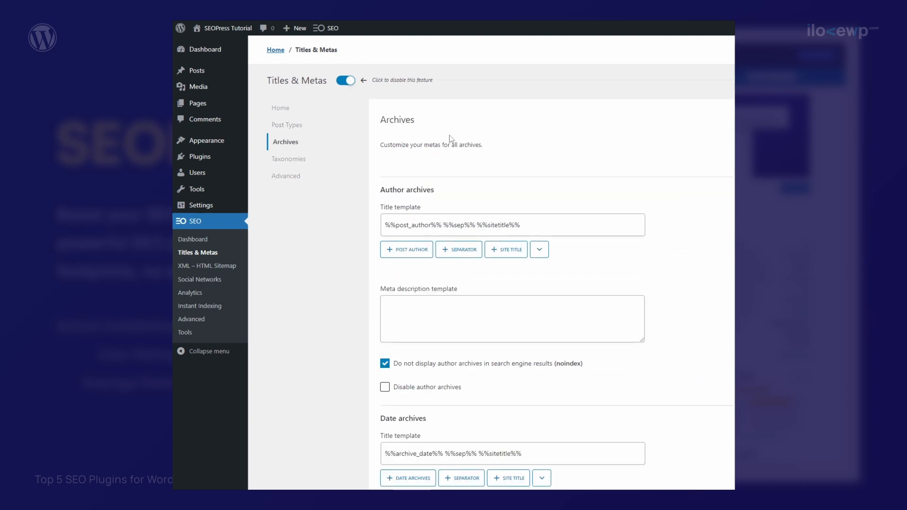
{"action": "scroll", "scroll_direction": "down", "scroll_amount": 3}
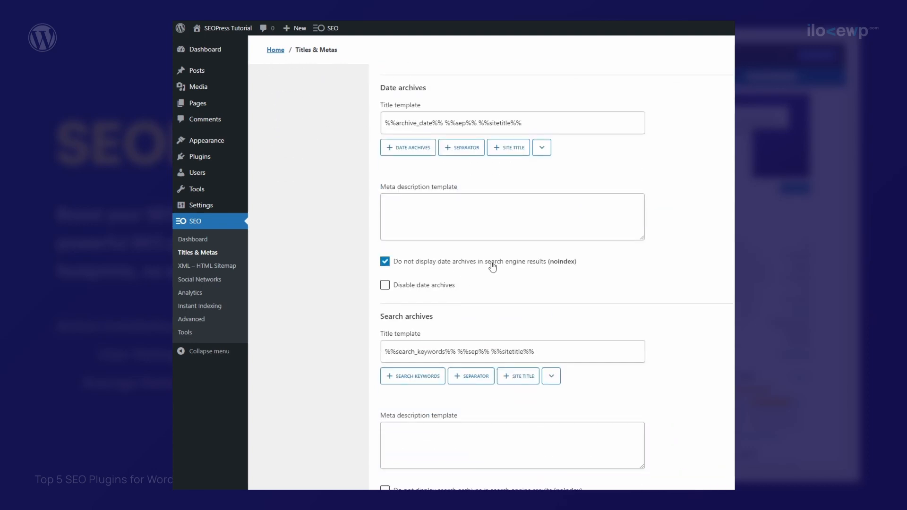
{"action": "scroll", "scroll_direction": "down", "scroll_amount": 3}
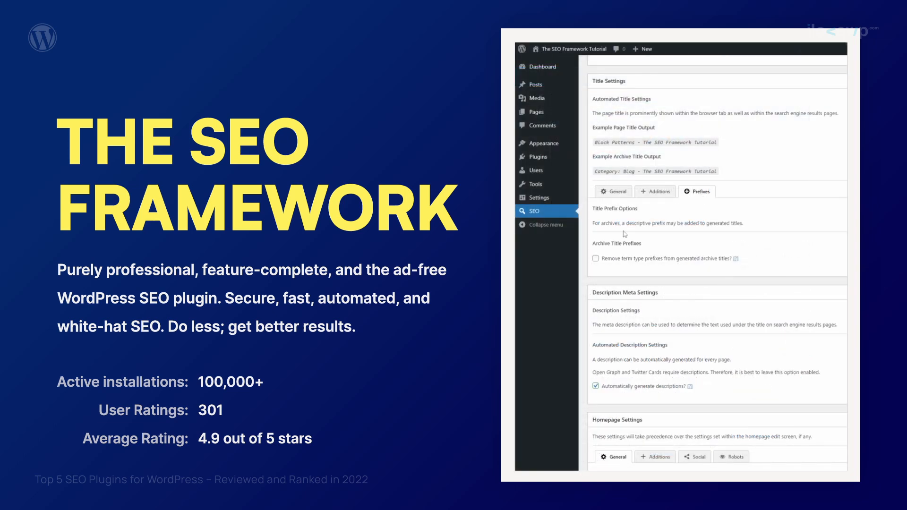
- Show The SEO Framework's general title separator choices and scroll to Homepage Settings
{"action": "left_click", "coordinate": [612, 191]}
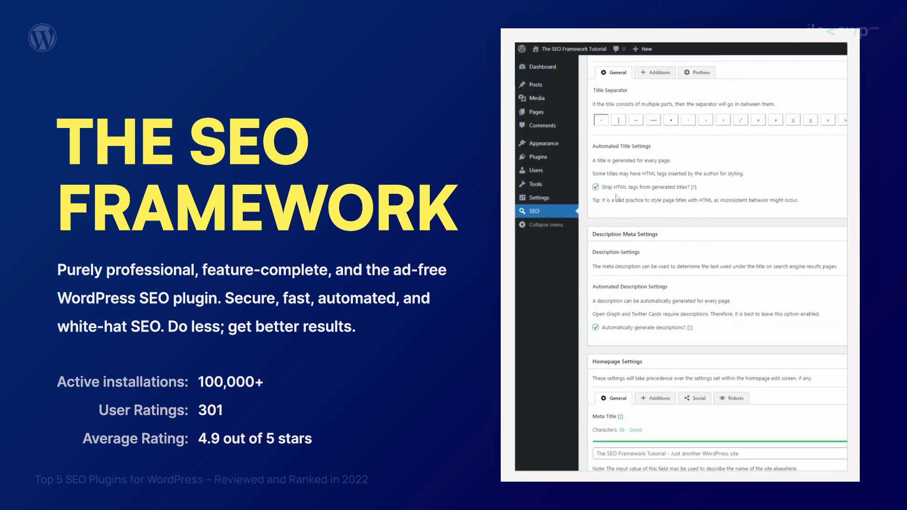
{"action": "scroll", "scroll_direction": "down", "scroll_amount": 3}
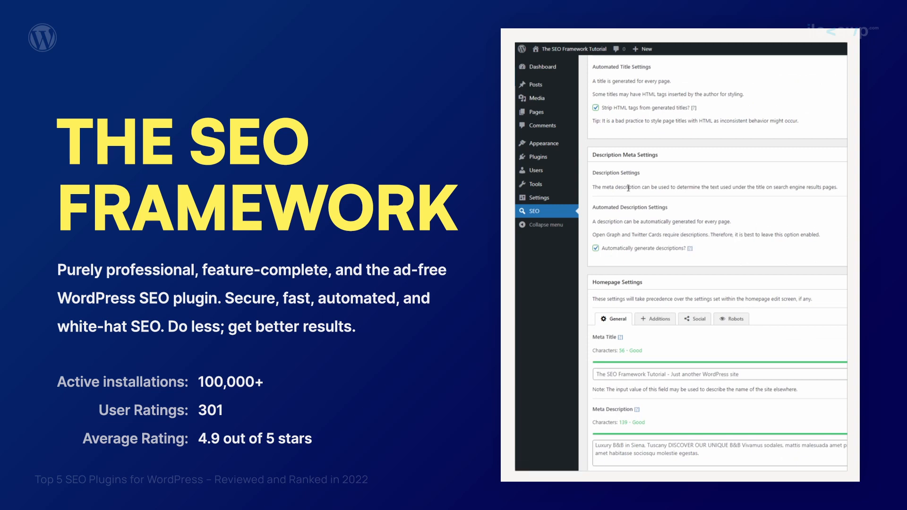
{"action": "scroll", "scroll_direction": "down", "scroll_amount": 3}
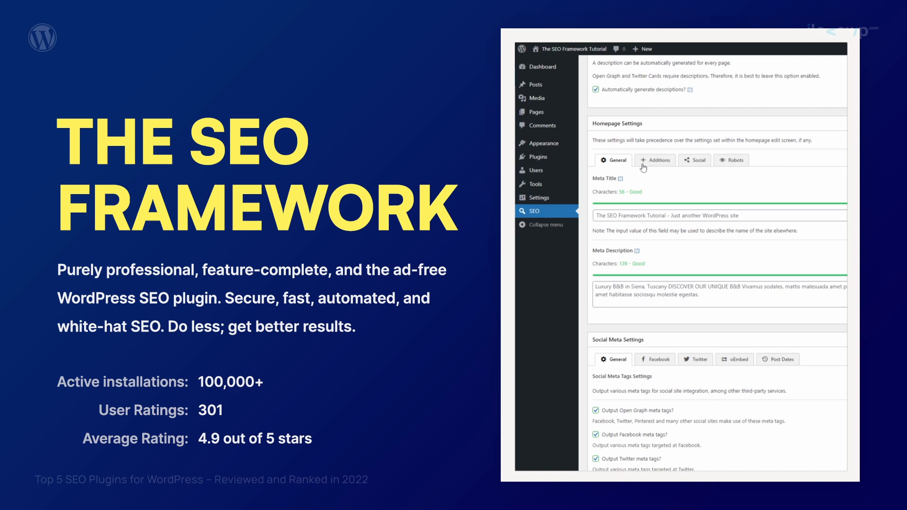
- Browse the homepage Additions, Social and Robots meta options
{"action": "left_click", "coordinate": [654, 160]}
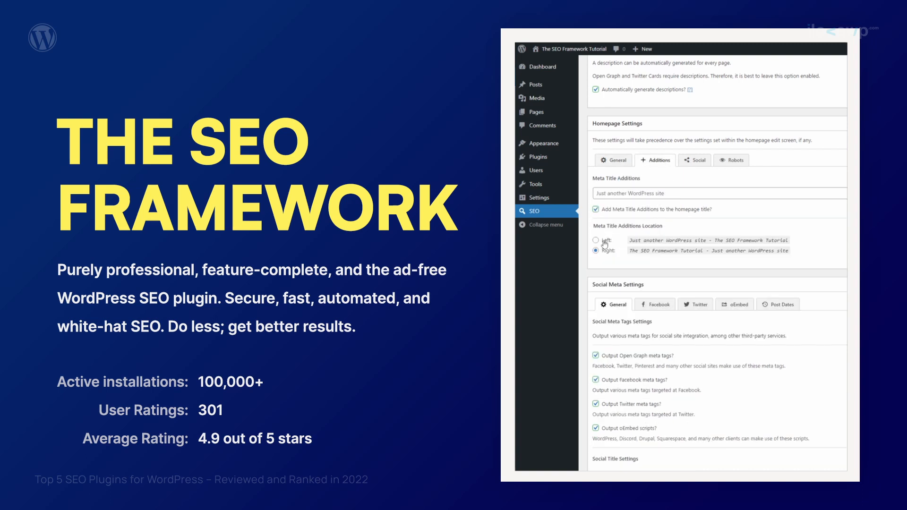
{"action": "left_click", "coordinate": [698, 160]}
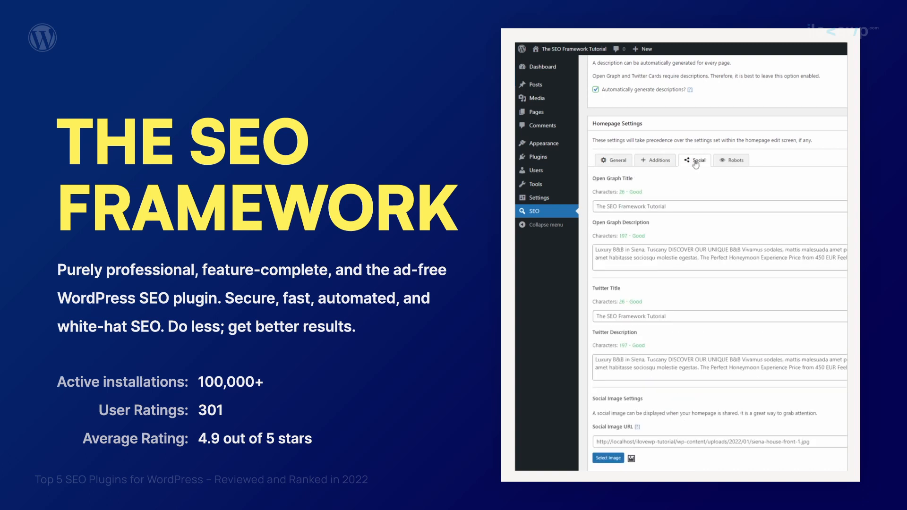
{"action": "left_click", "coordinate": [734, 160]}
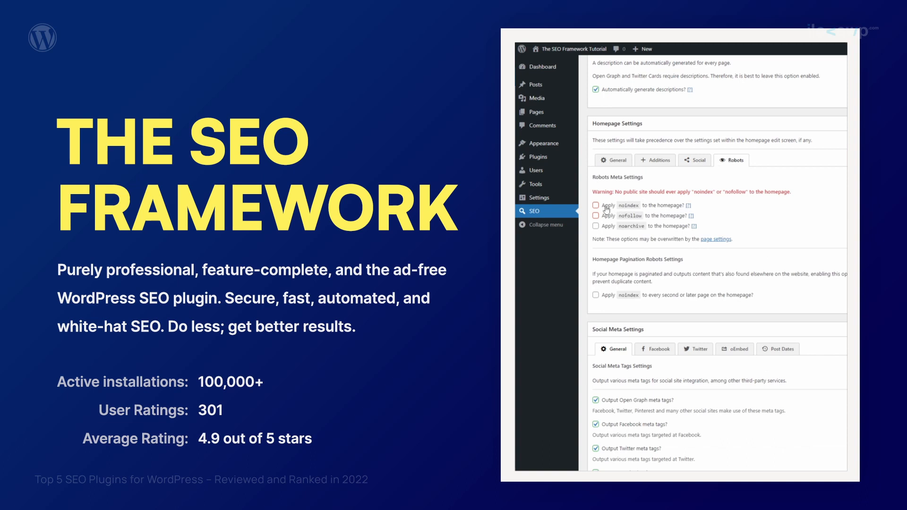
{"action": "scroll", "scroll_direction": "down", "scroll_amount": 3}
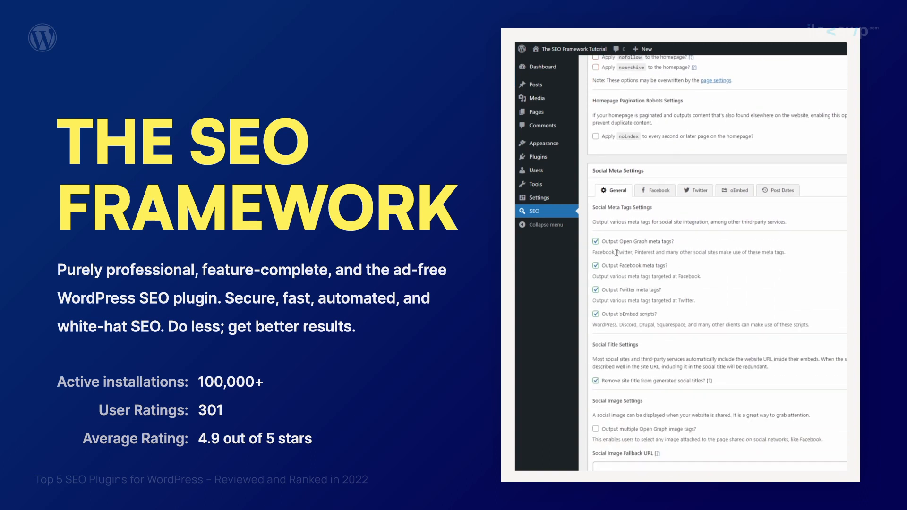
{"action": "scroll", "scroll_direction": "down", "scroll_amount": 3}
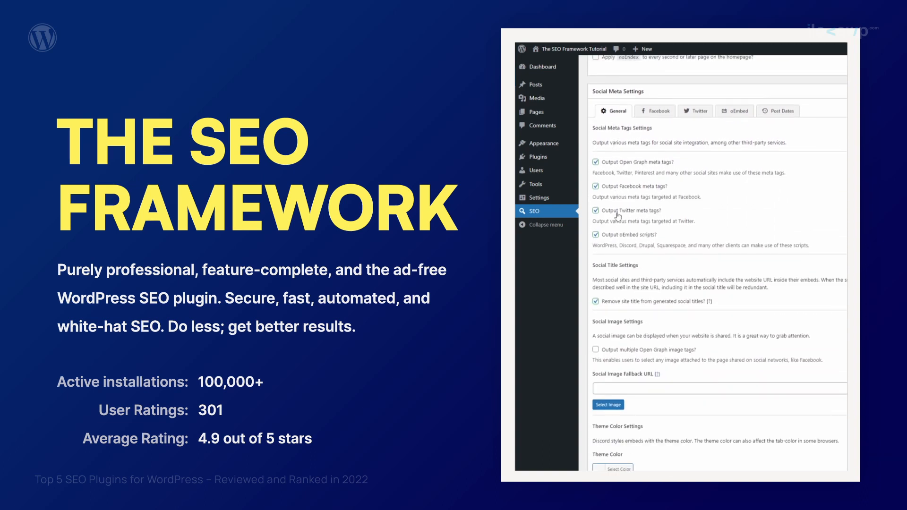